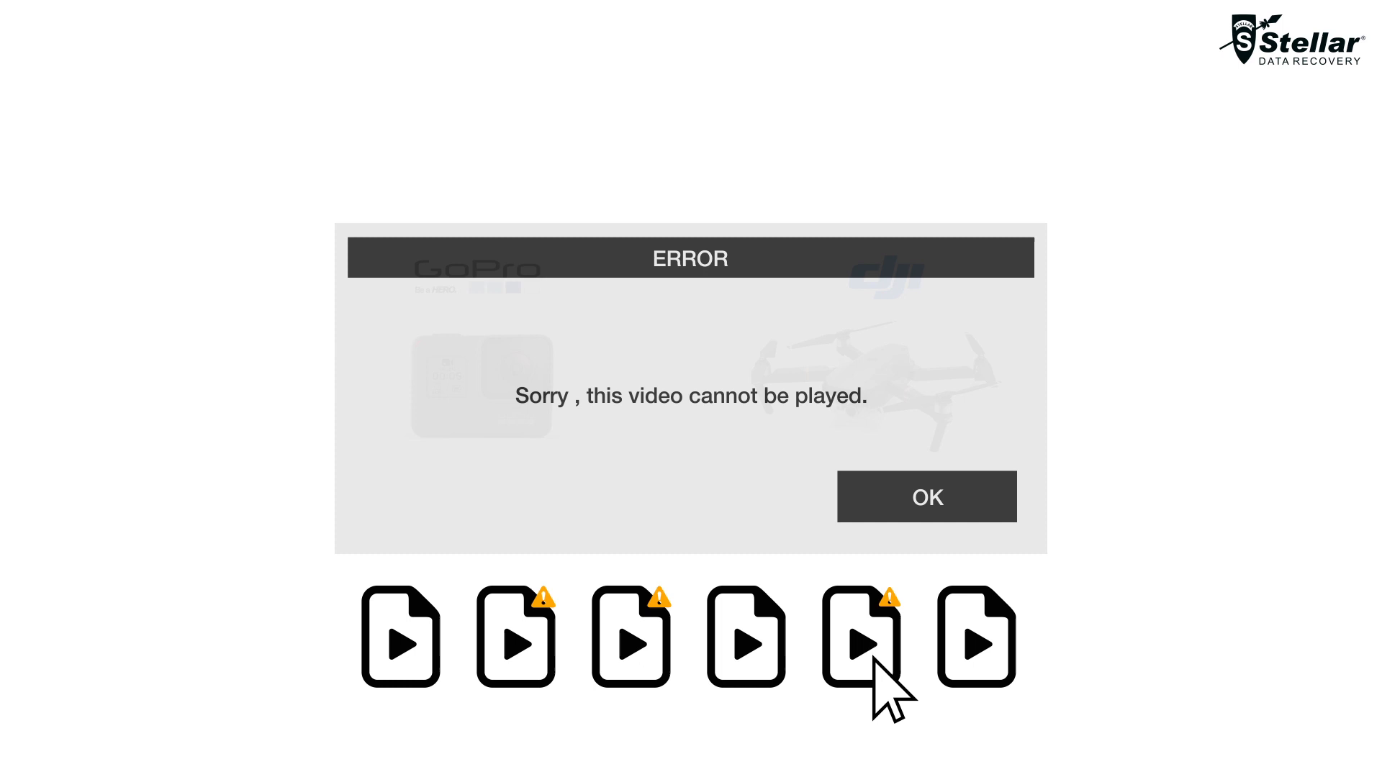
- Dismiss the 'Sorry, this video cannot be played' error
left_click(926, 496)
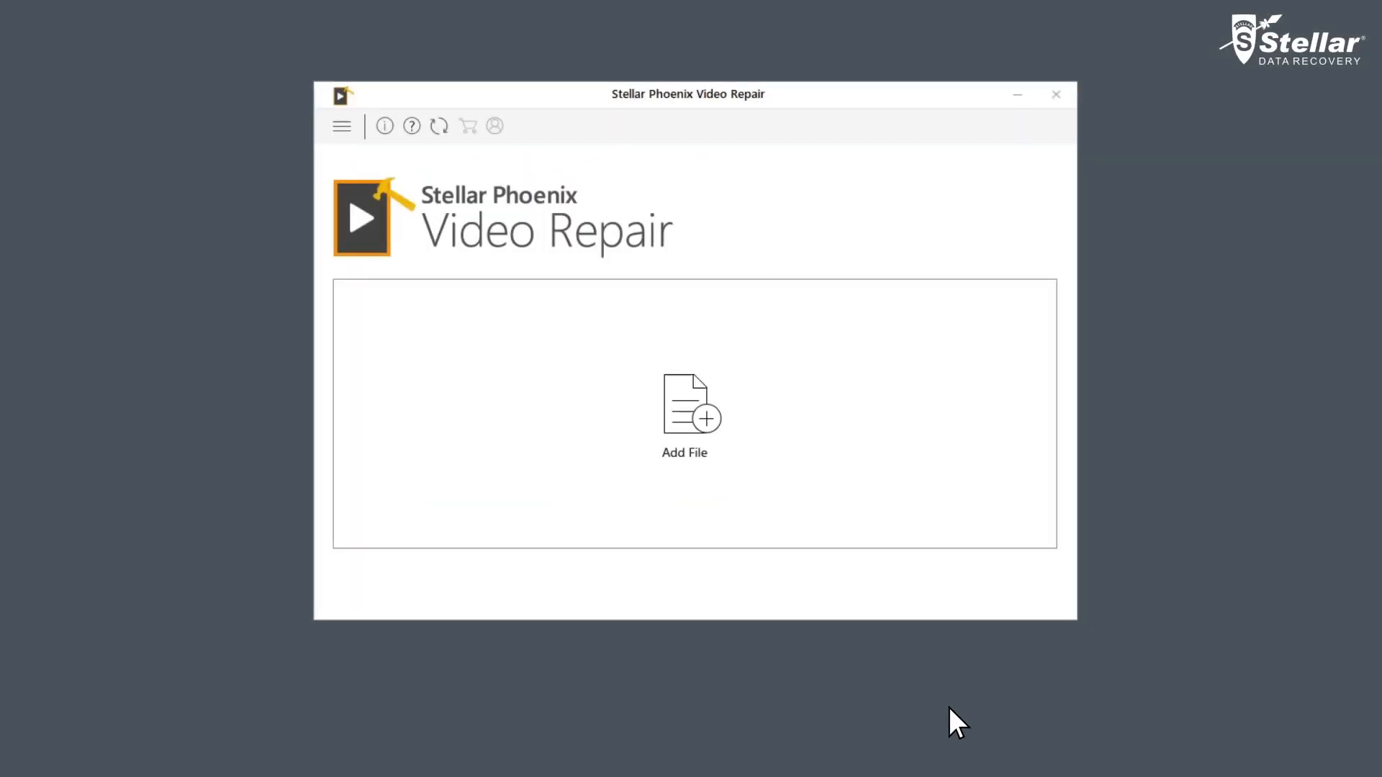
mouse_move(883, 554)
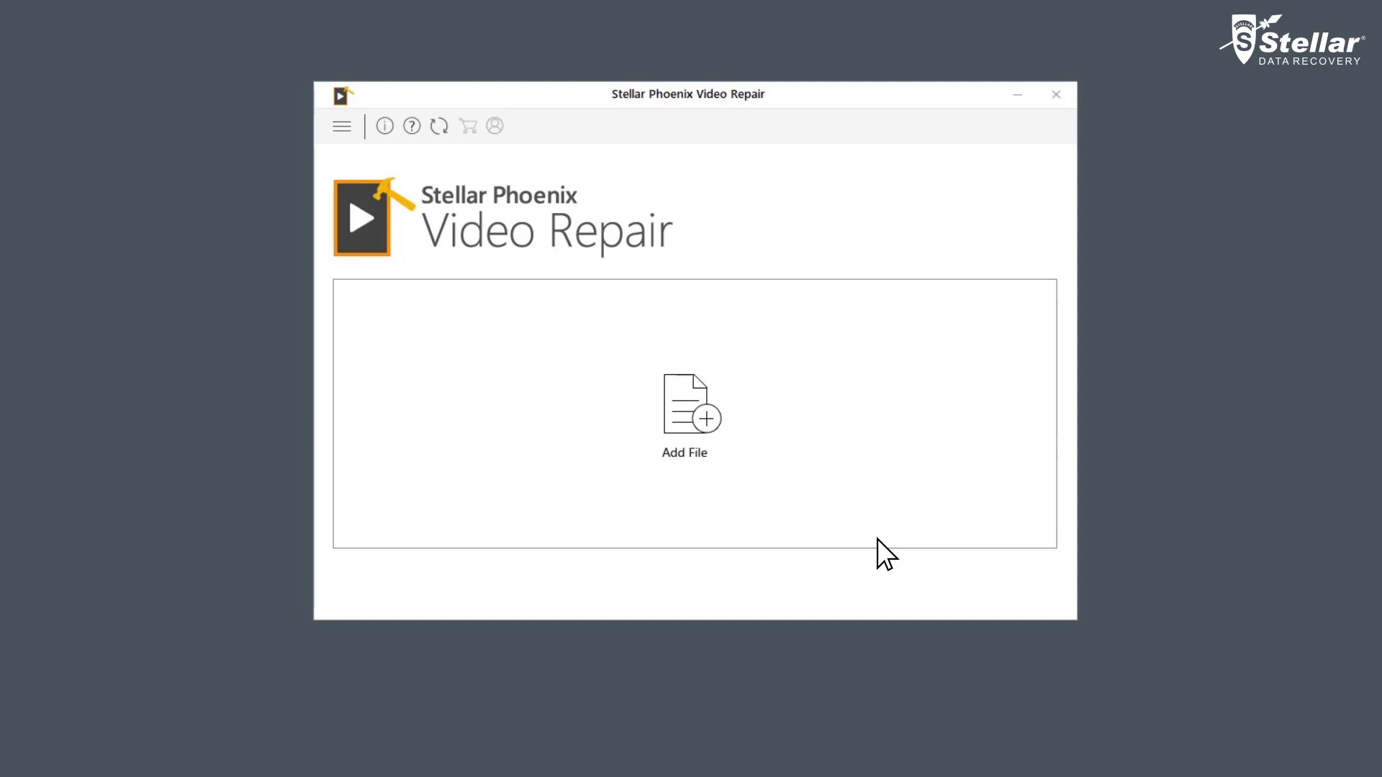
- Add DJI_0002 through gopro_3 from the videos folder to the repair list
left_click(691, 415)
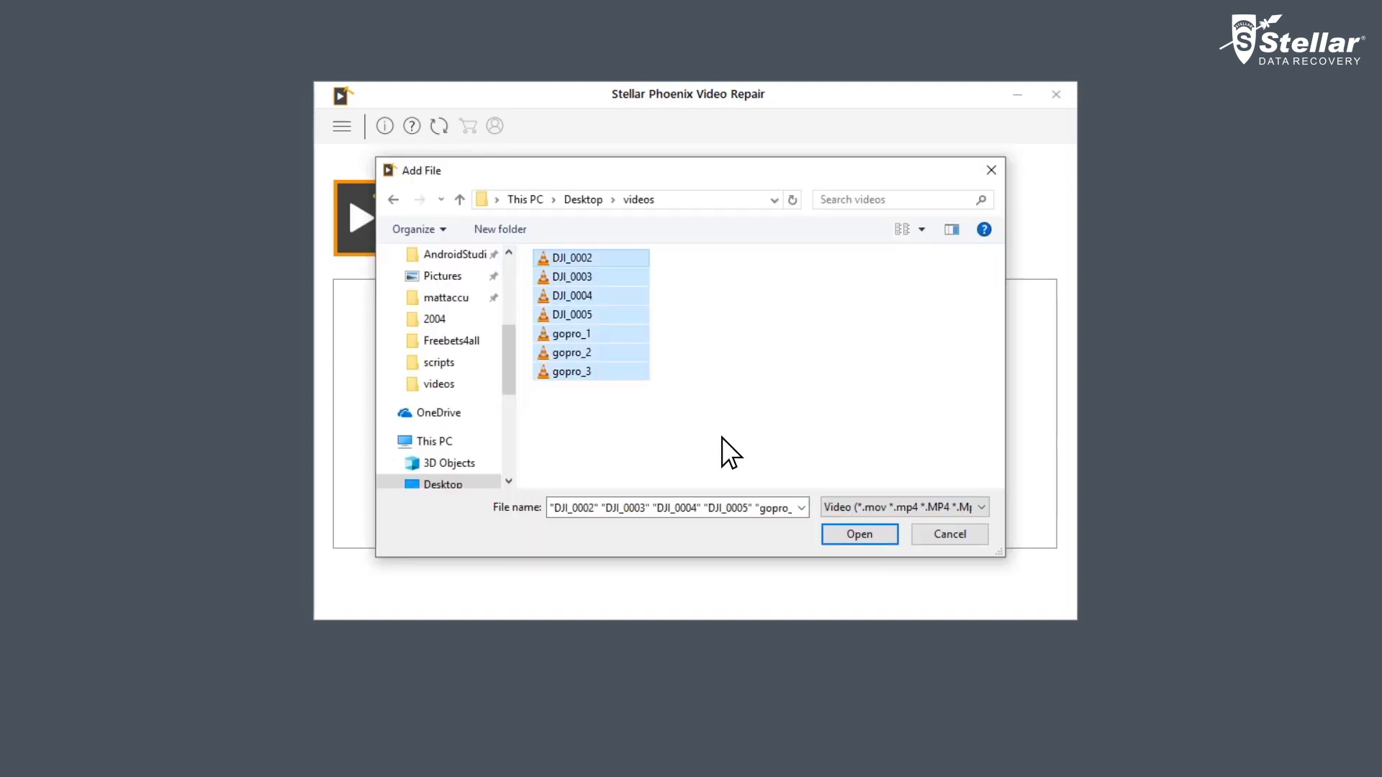
left_click(857, 534)
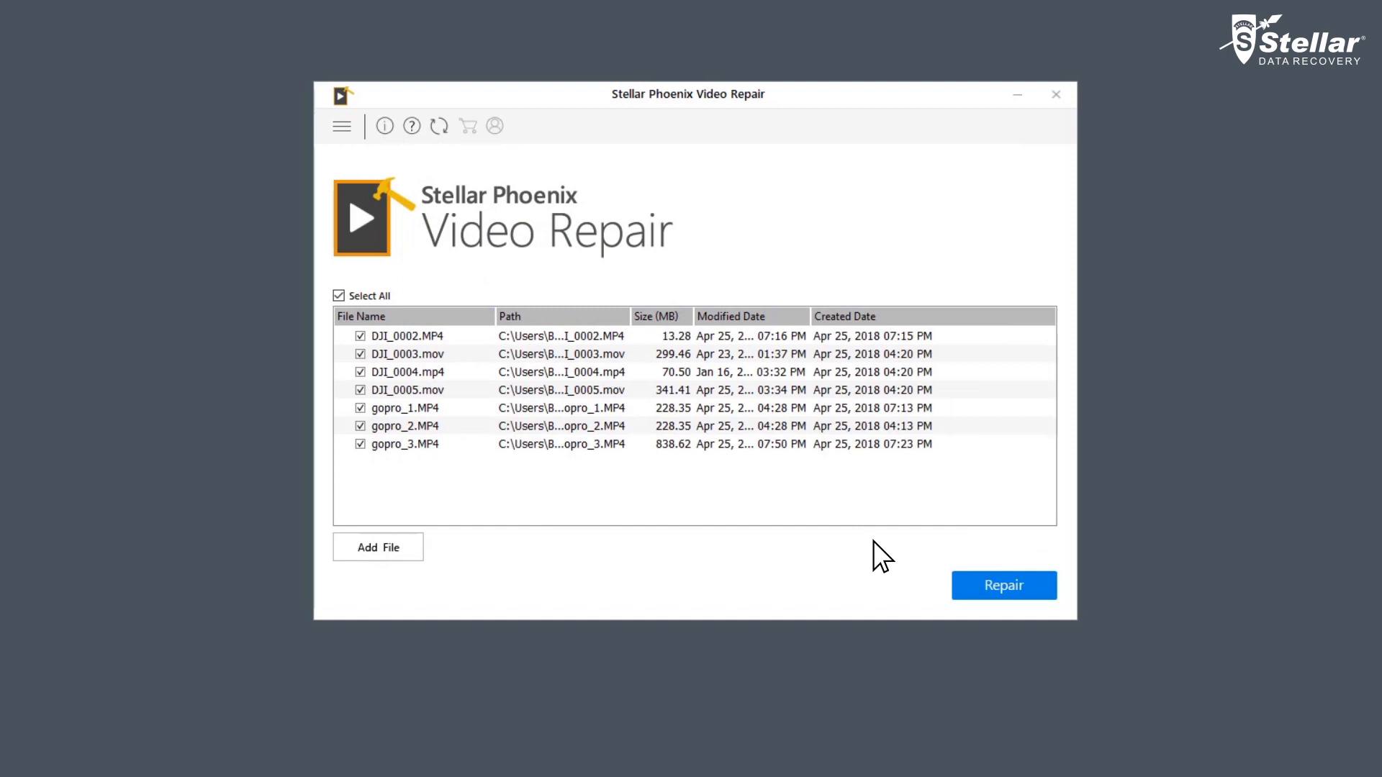
- Repair all seven videos and acknowledge the 'Repair process completed' notice
left_click(1002, 585)
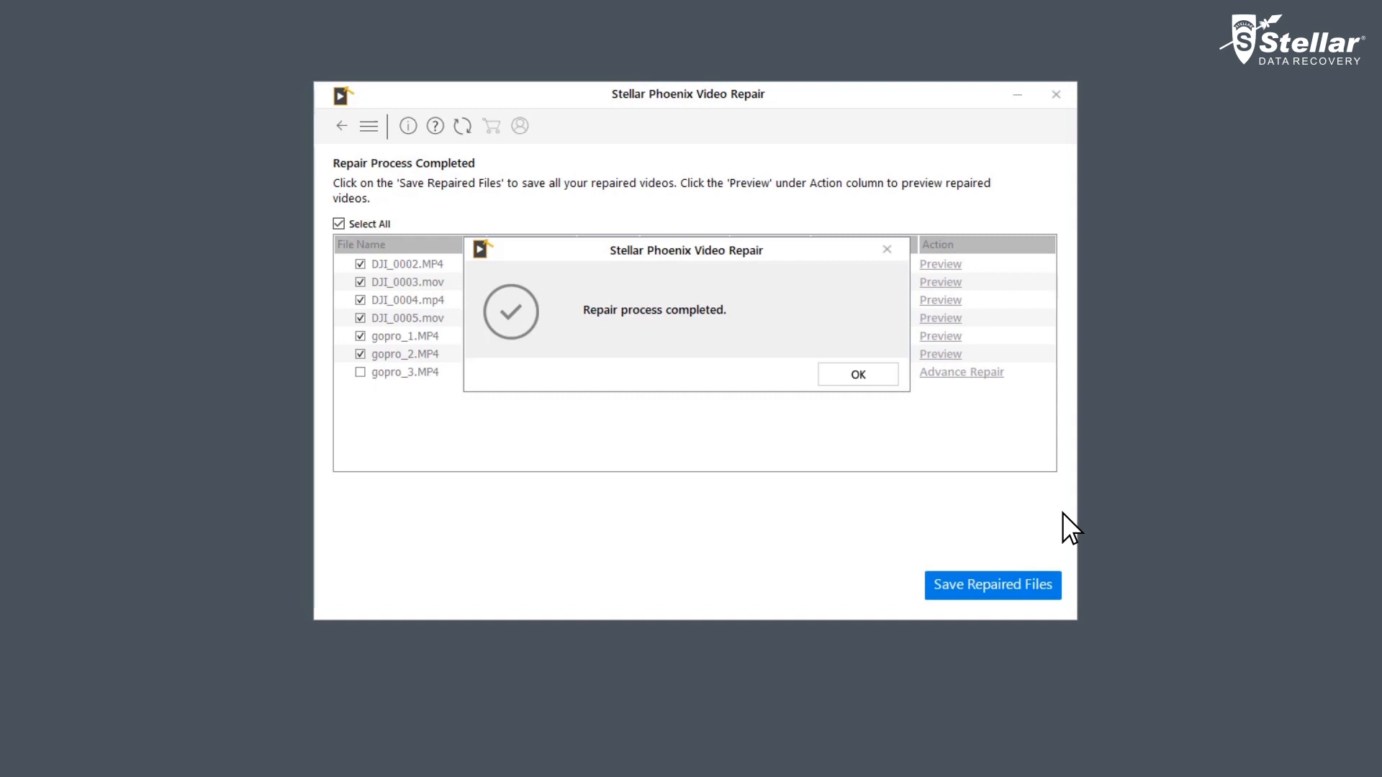
left_click(856, 374)
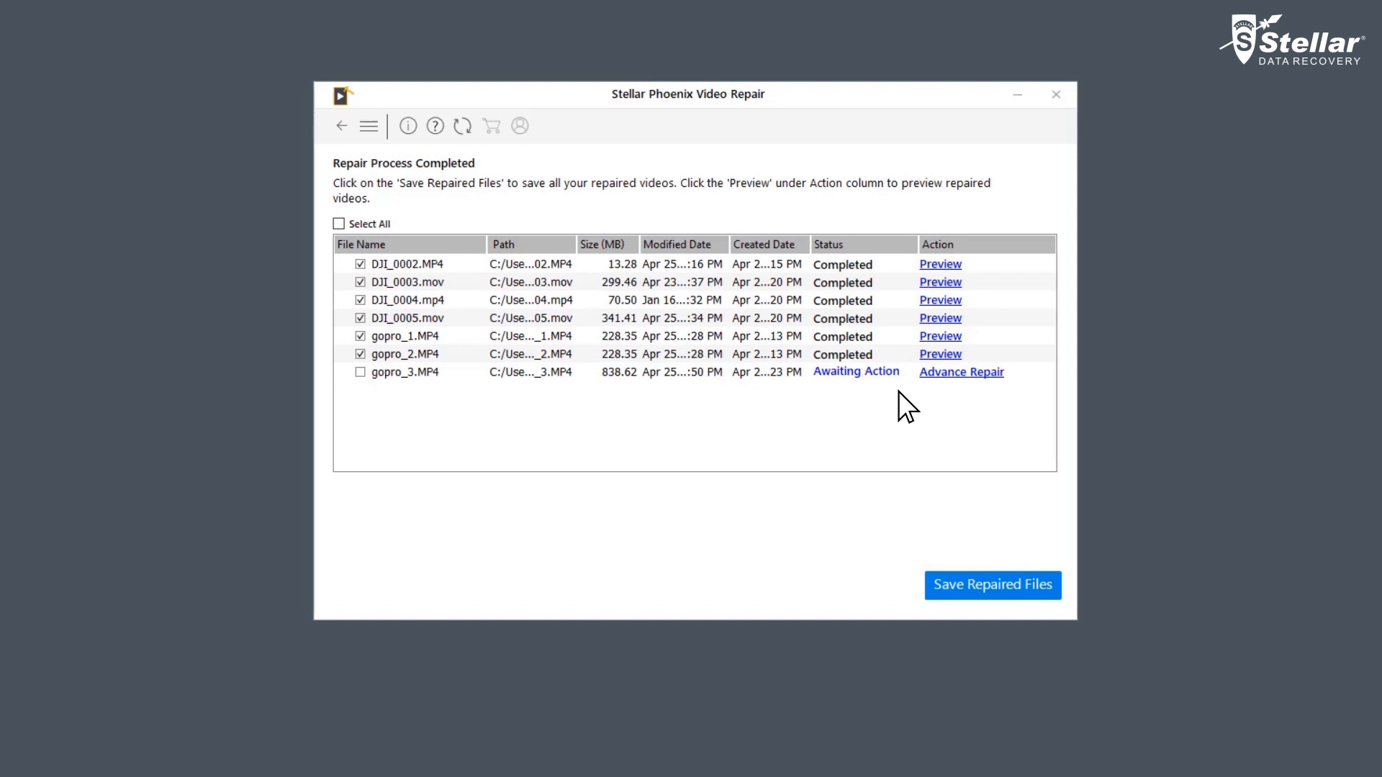
mouse_move(919, 377)
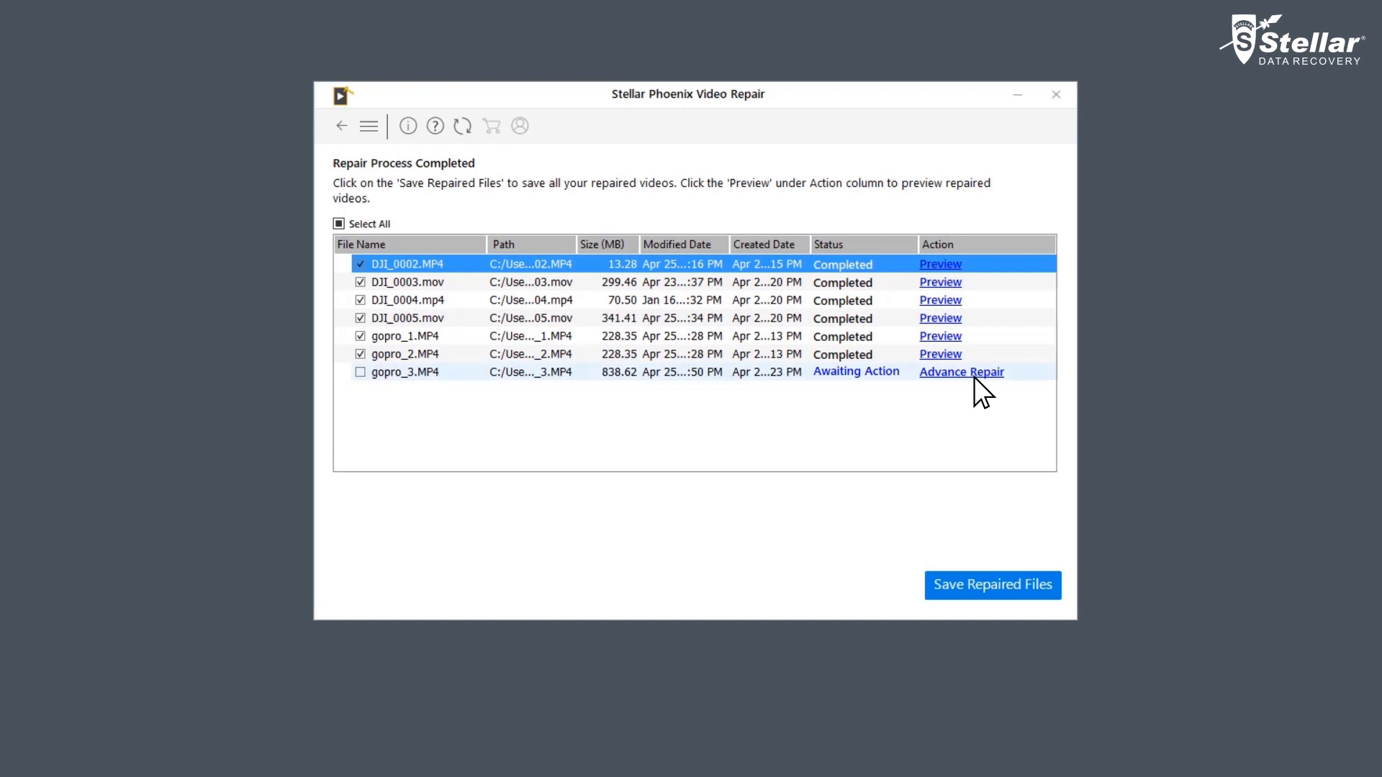
- Start Advance Repair on the gopro_3.MP4 row
left_click(961, 372)
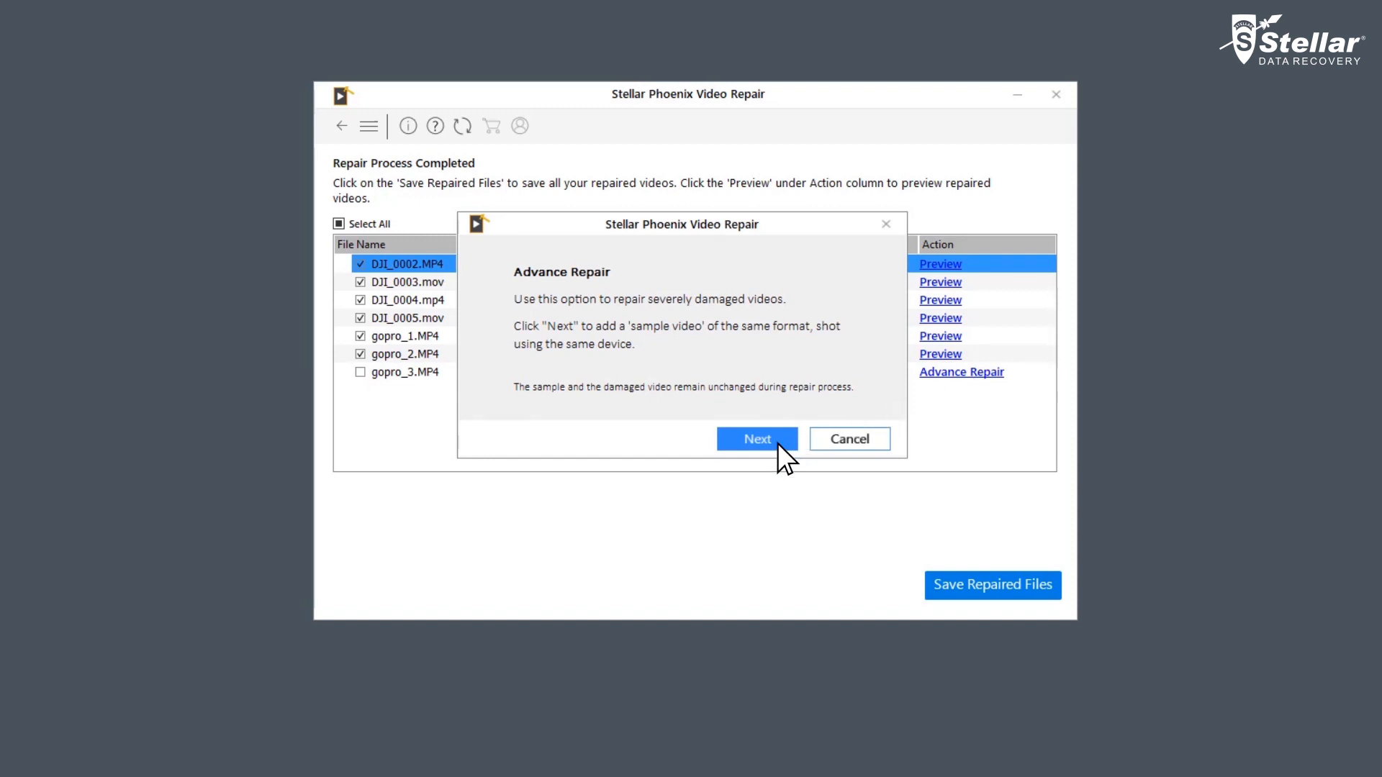
- Advance-repair gopro_3.MP4 using gopro_2.MP4 as the sample video
left_click(755, 439)
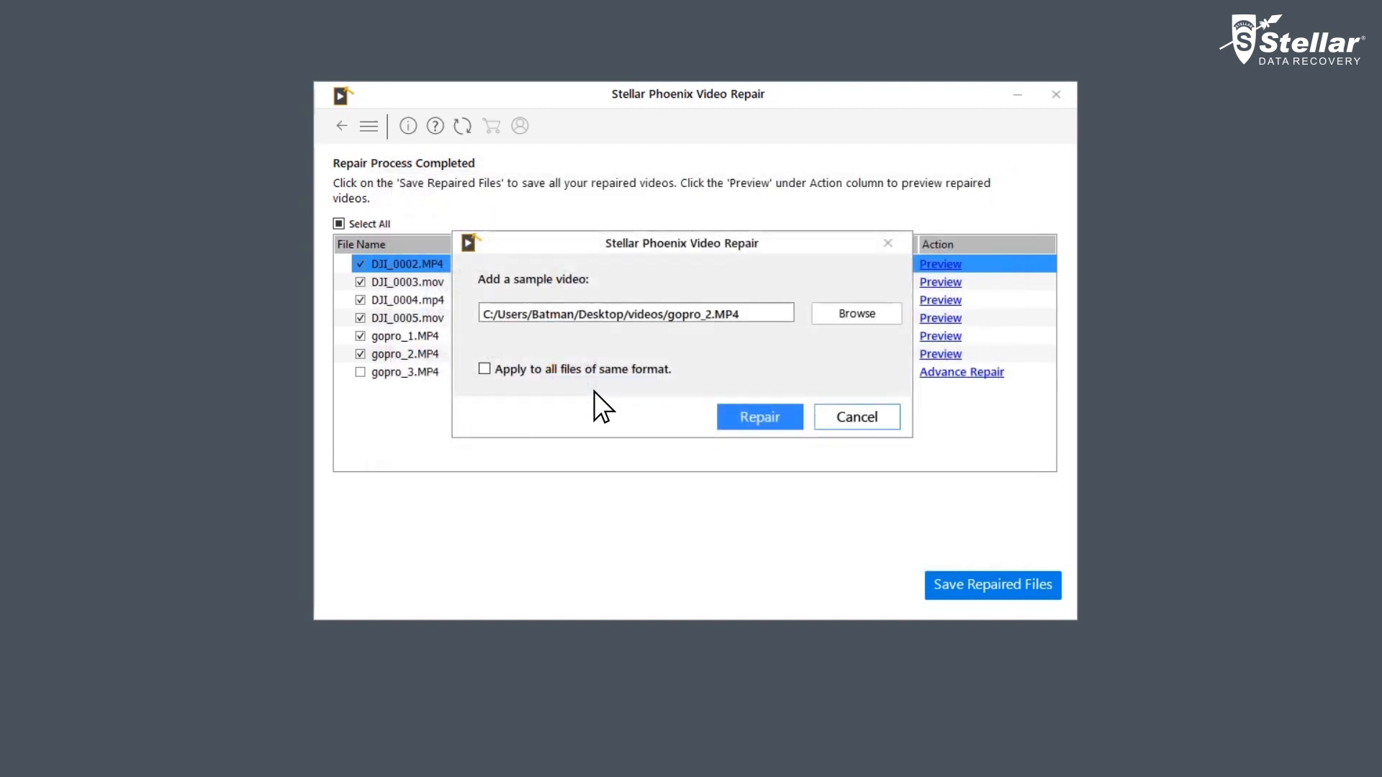
left_click(758, 417)
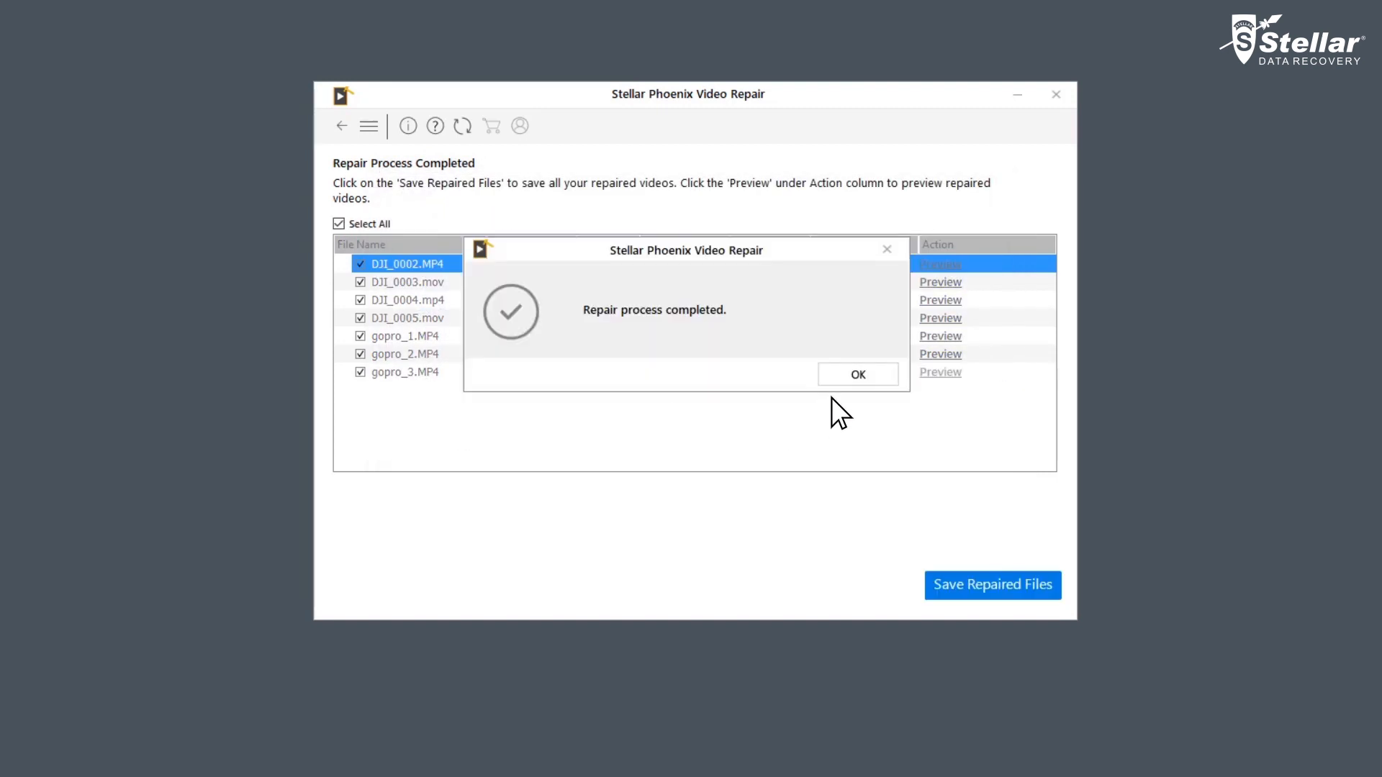
- Save the seven repaired videos to Desktop\Repaired and confirm the success message
left_click(855, 374)
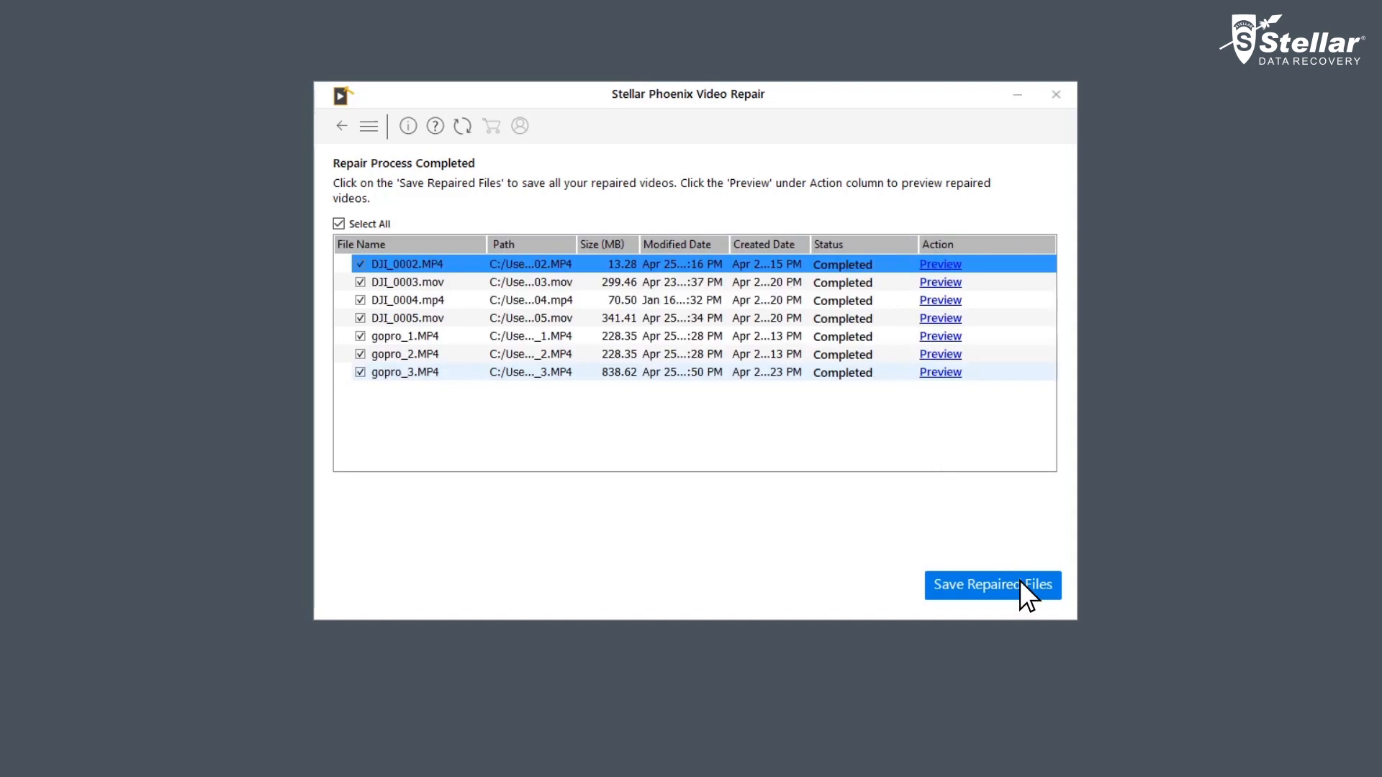
left_click(992, 585)
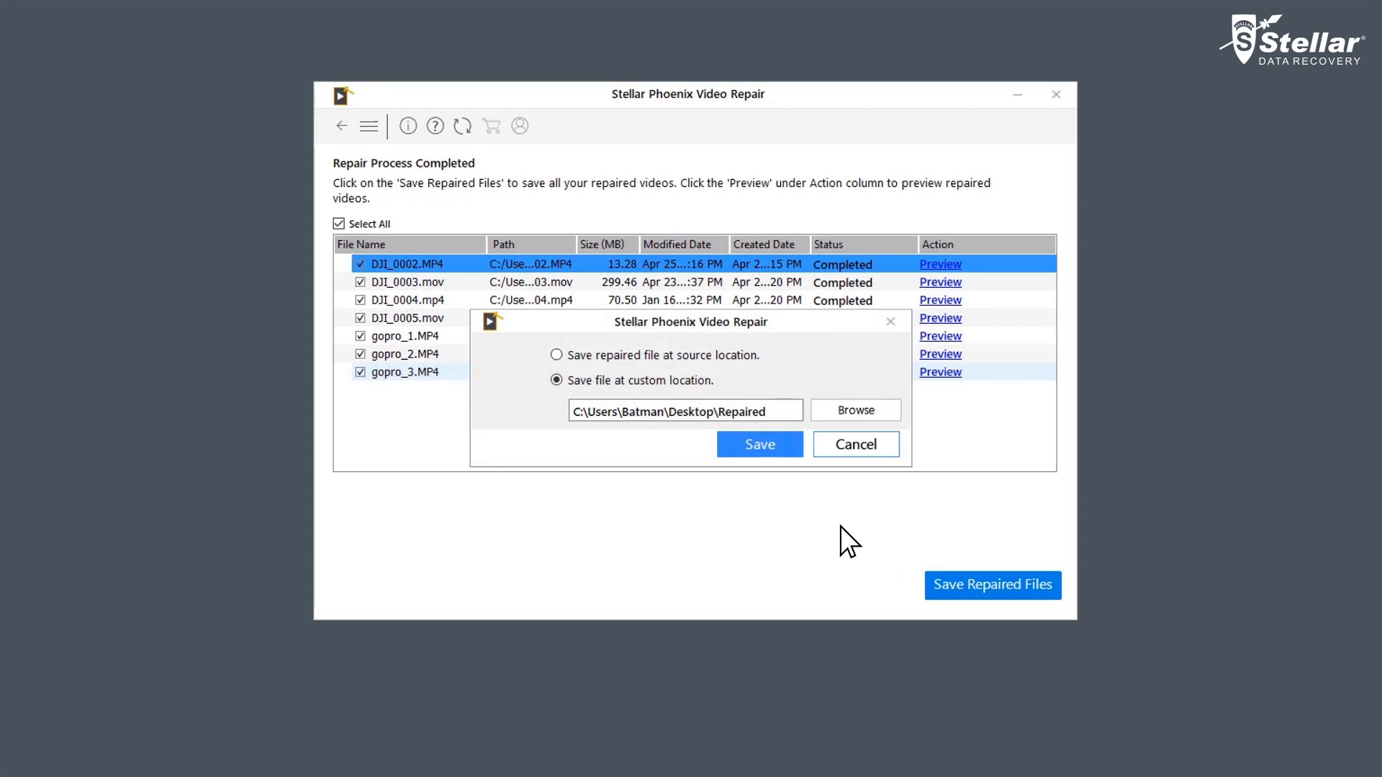
left_click(758, 444)
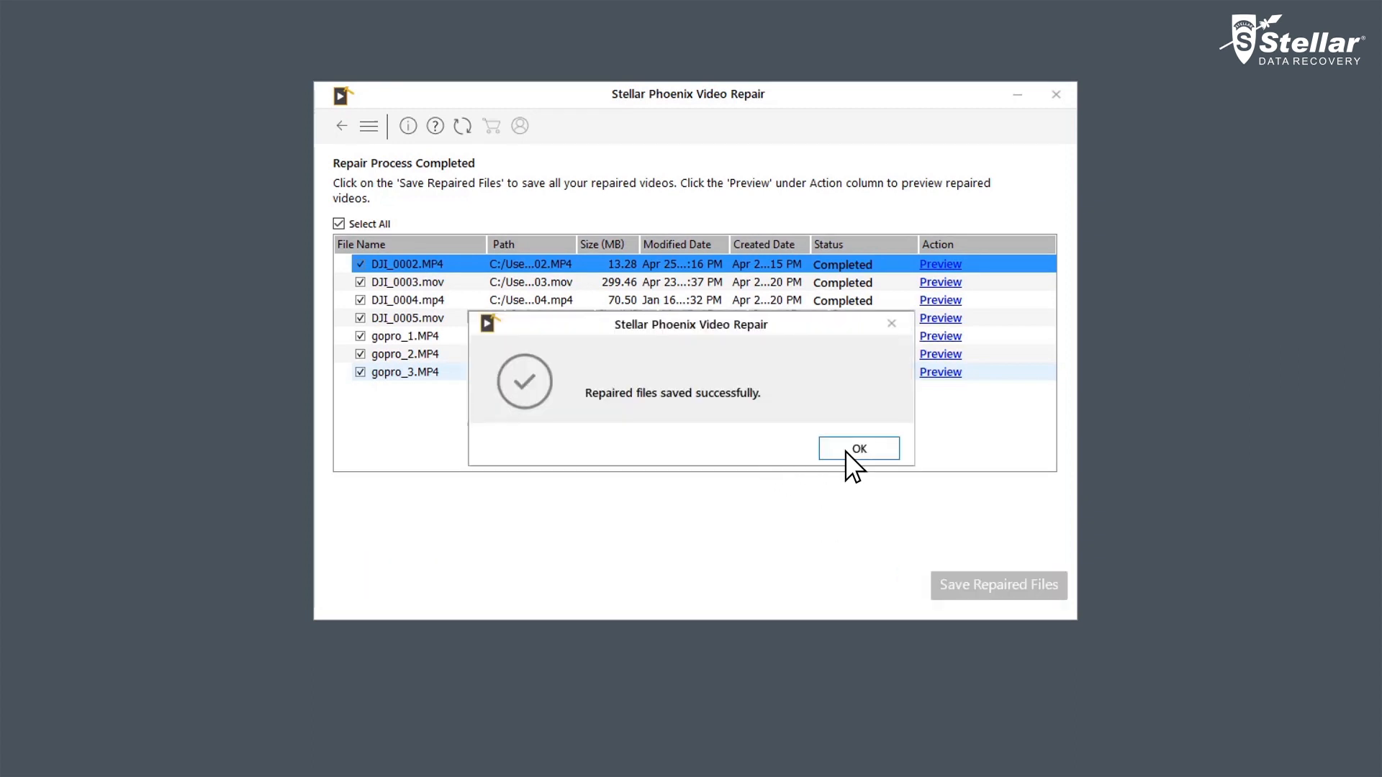
left_click(857, 449)
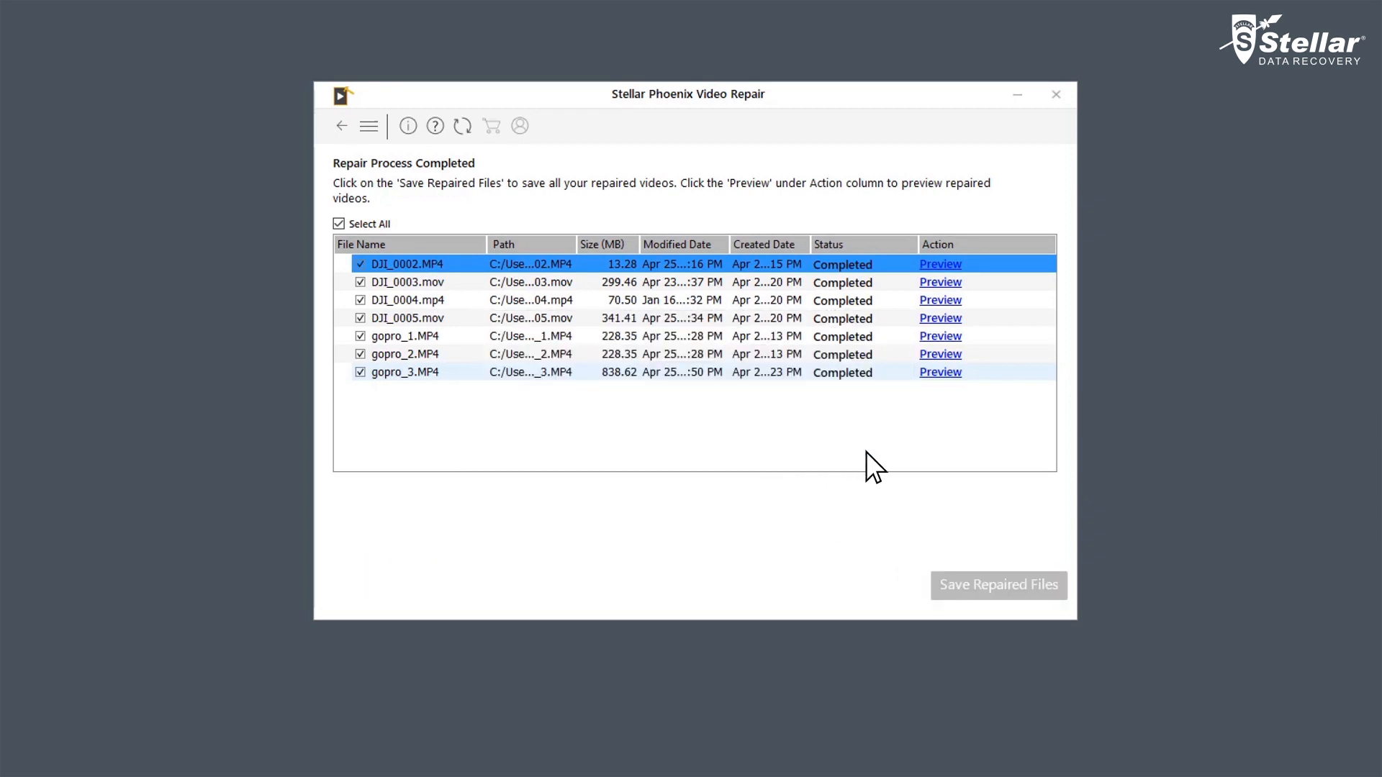